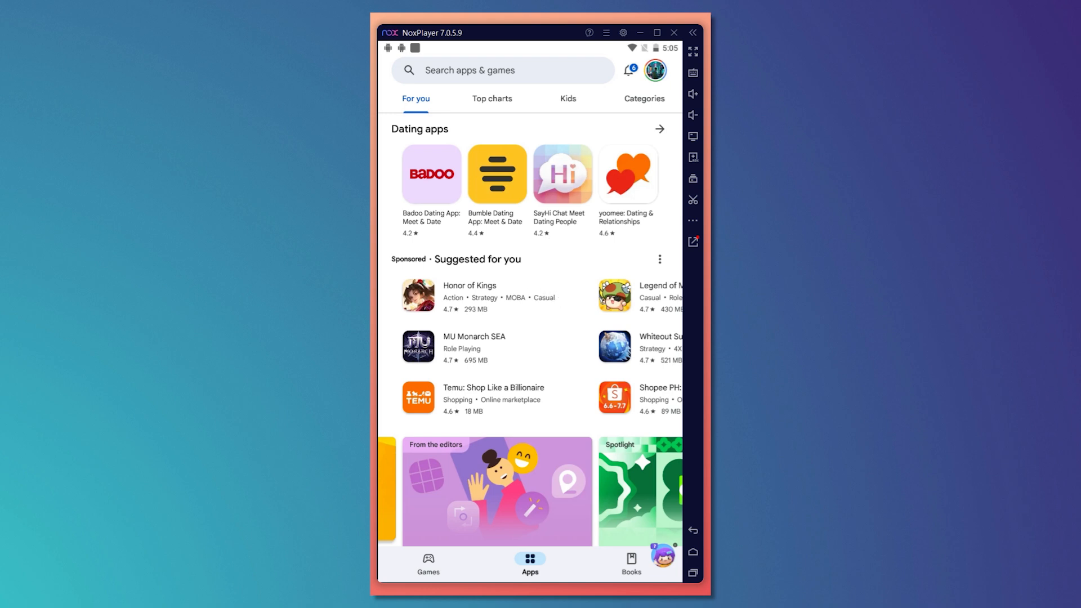
pyautogui.moveTo(654, 71)
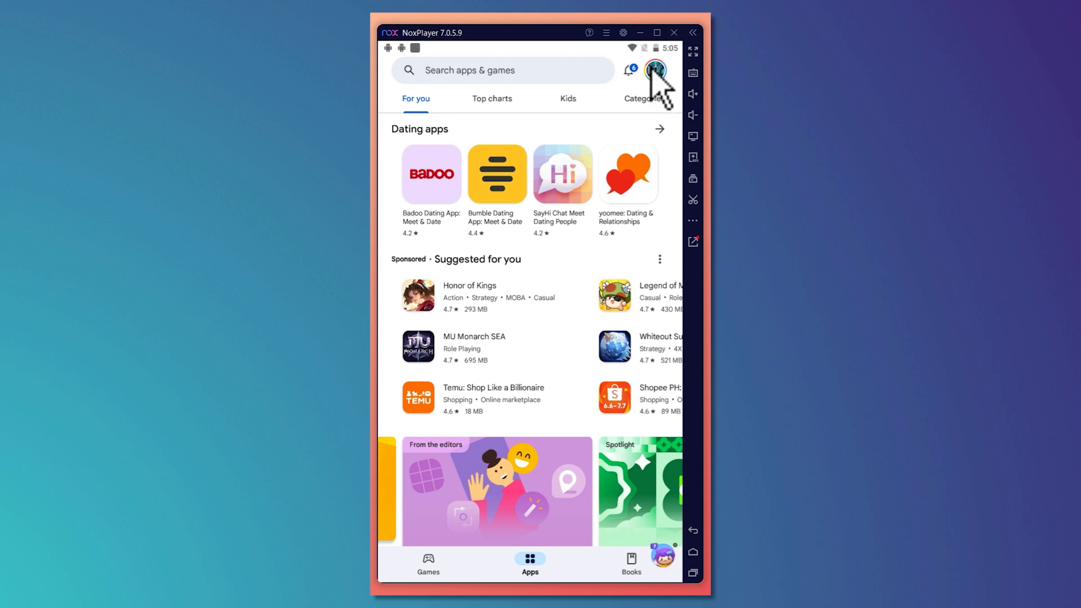
# Step: Open the Google account menu from the profile avatar on the Apps home page
pyautogui.click(654, 70)
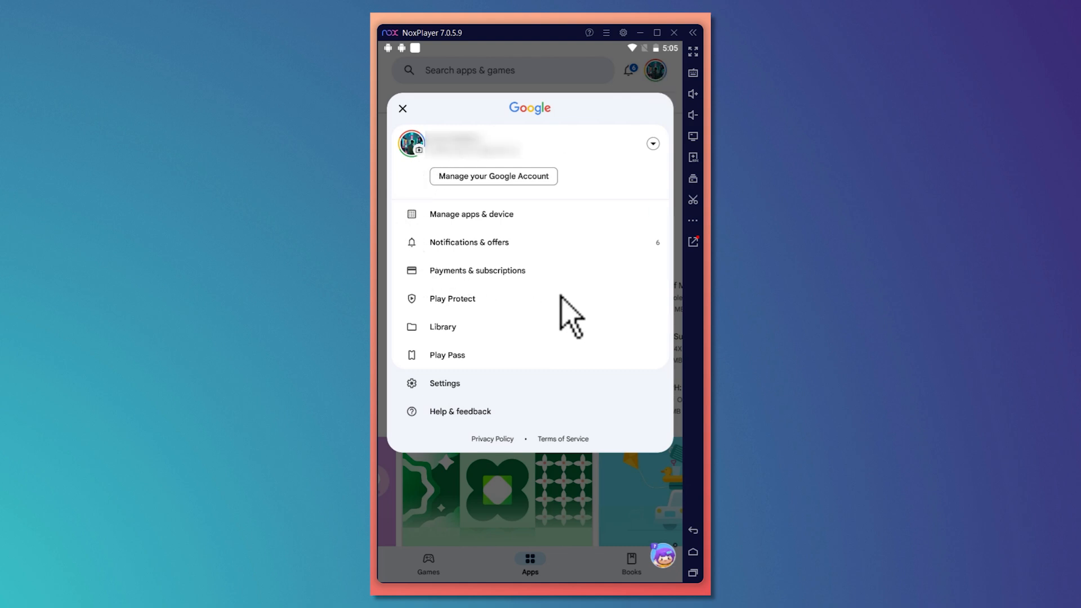
pyautogui.moveTo(498, 297)
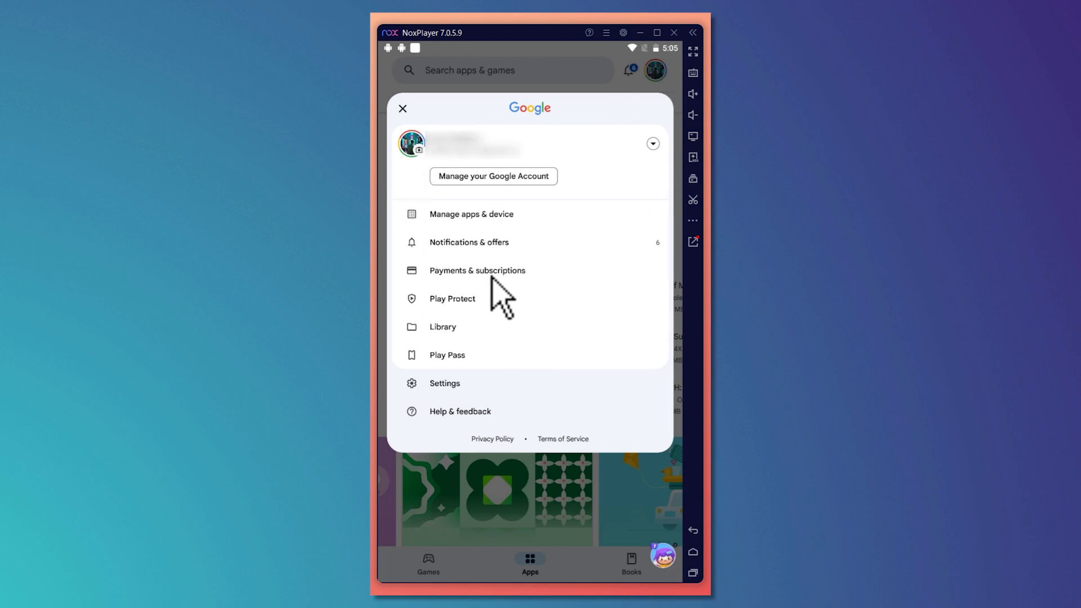
# Step: Go to Payments & subscriptions, then Payment methods to see card, PayPal, ShopeePay, GCash and Maya options
pyautogui.click(477, 270)
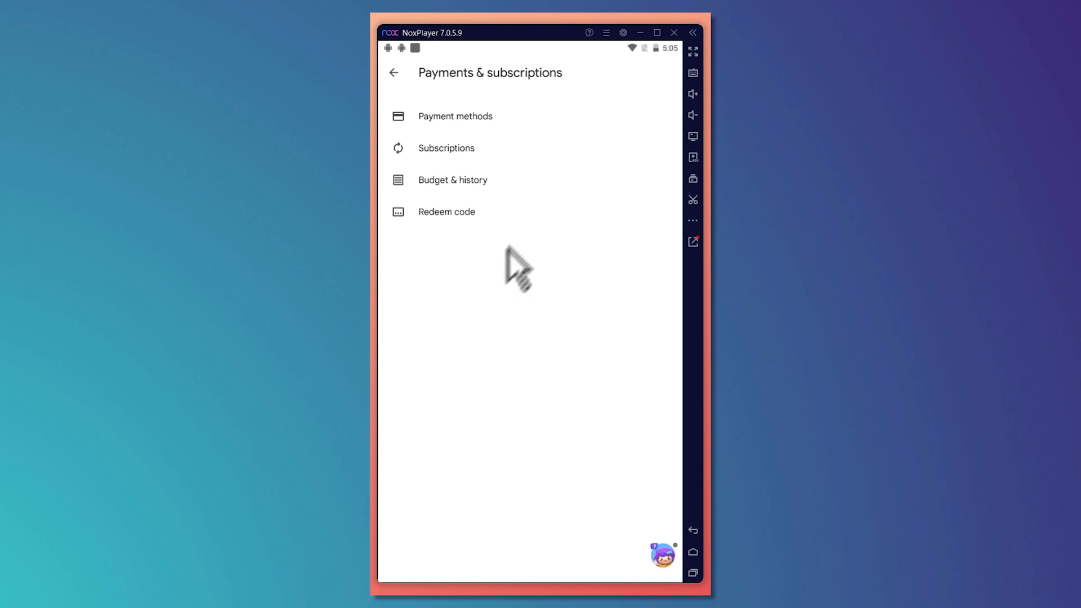
pyautogui.click(455, 116)
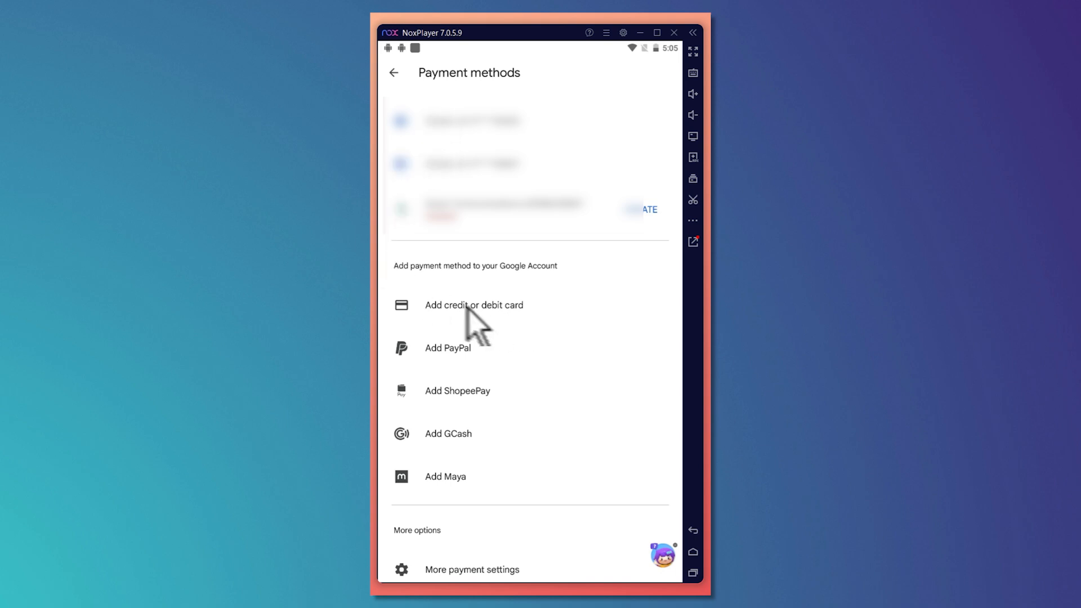
pyautogui.moveTo(452, 317)
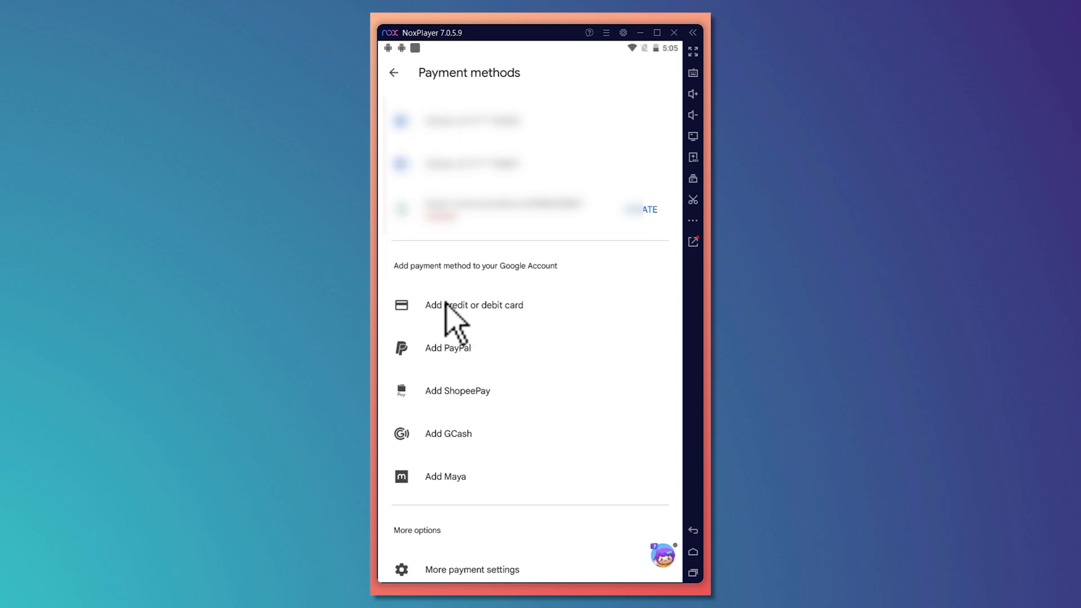
pyautogui.moveTo(457, 161)
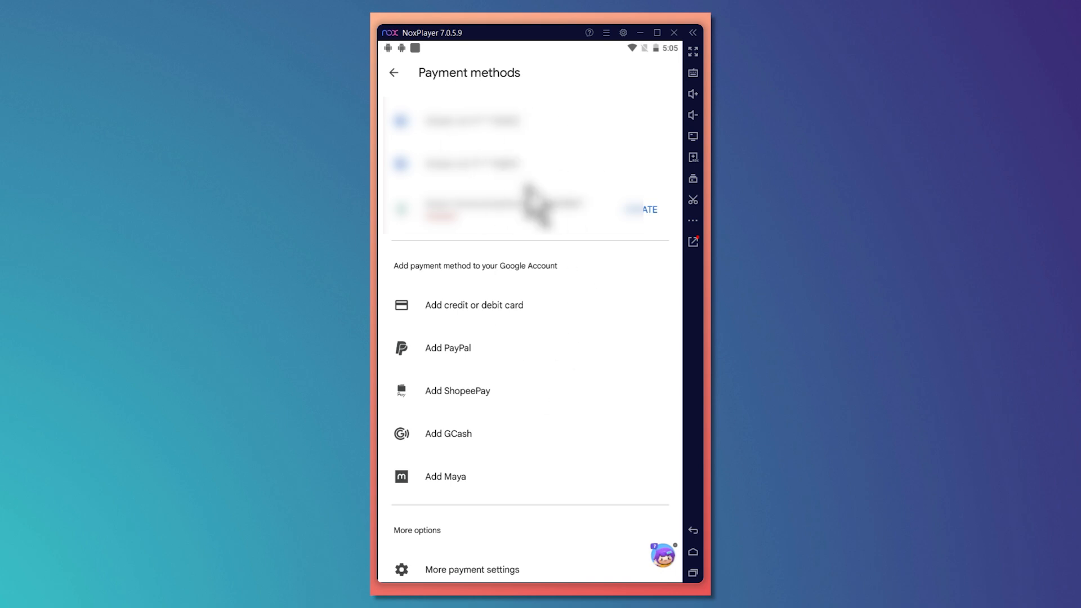
pyautogui.moveTo(524, 186)
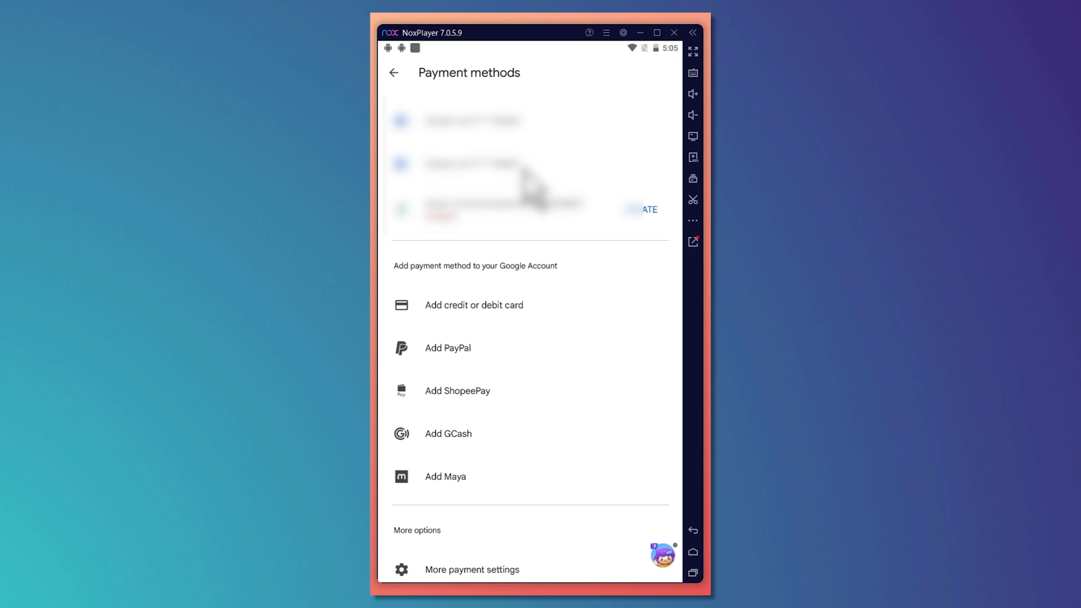
pyautogui.moveTo(473, 251)
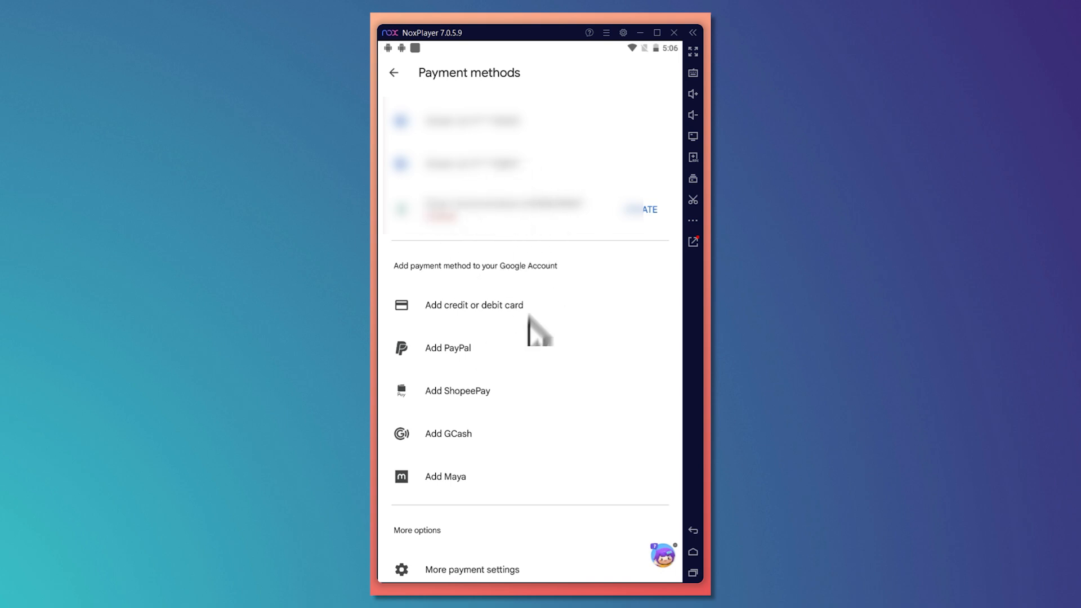
pyautogui.moveTo(463, 328)
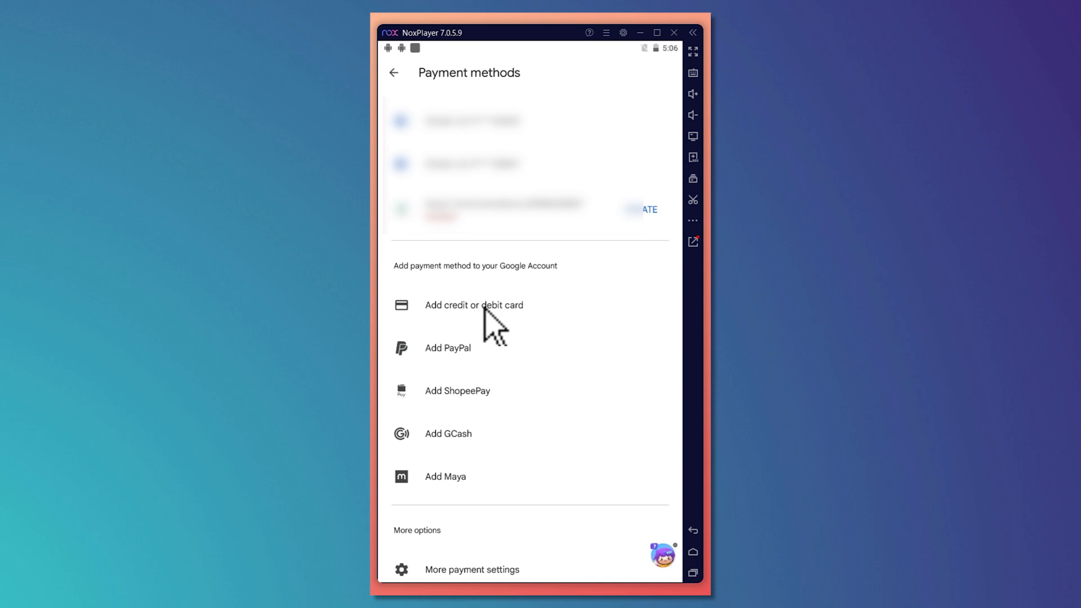
# Step: Open the Add credit or debit card form and focus the Security code field
pyautogui.click(475, 305)
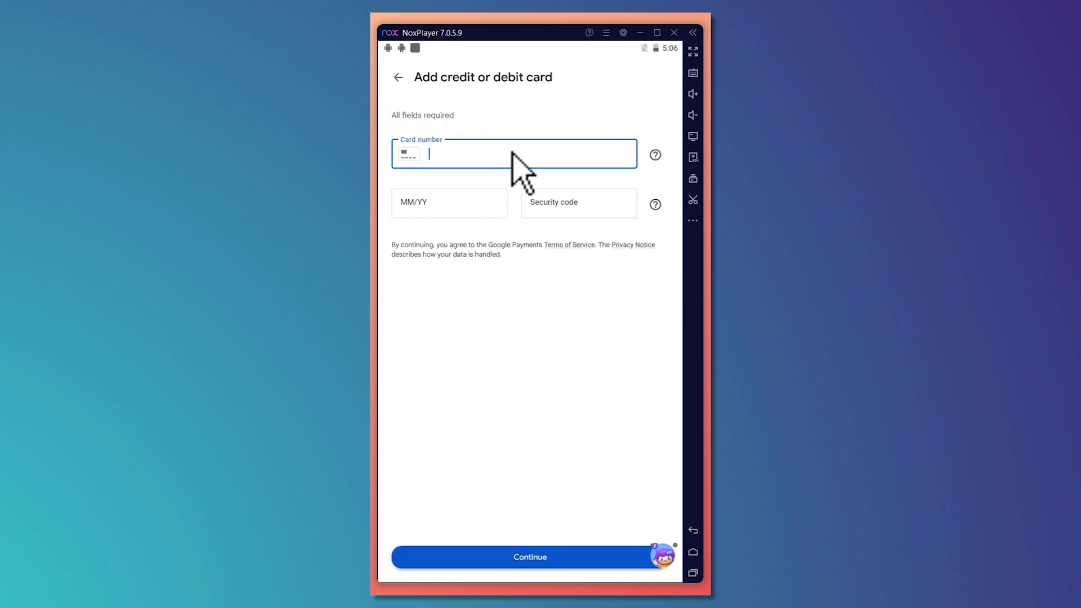
pyautogui.moveTo(485, 176)
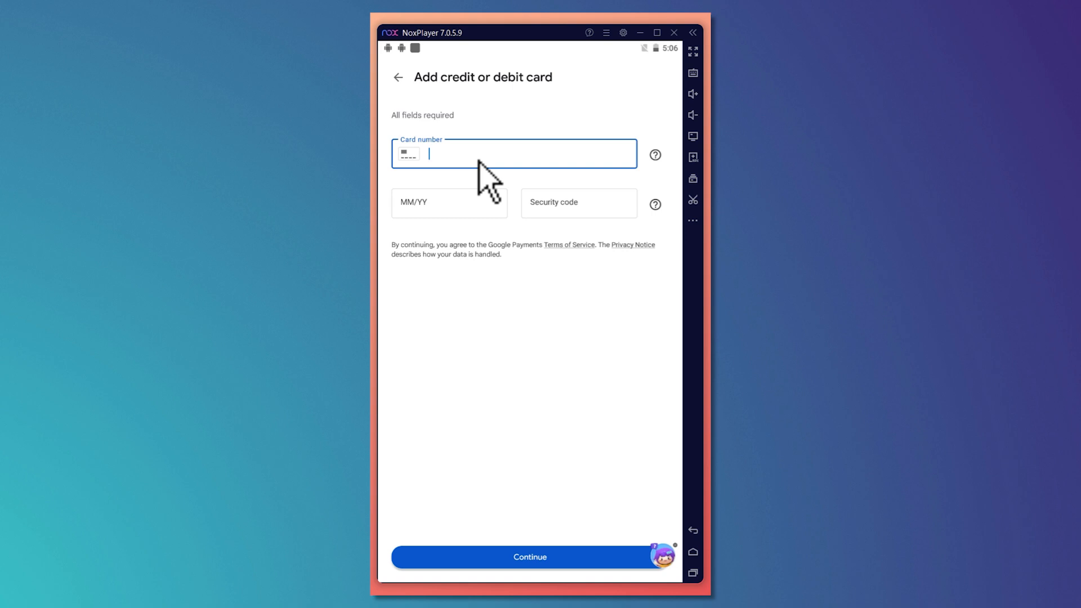
pyautogui.click(578, 207)
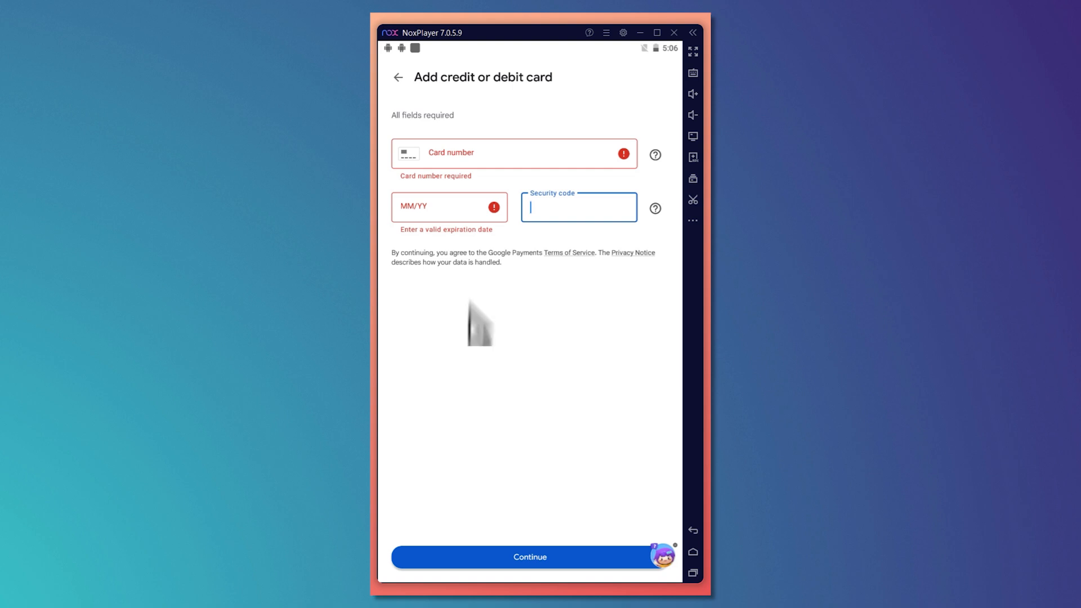
pyautogui.moveTo(476, 328)
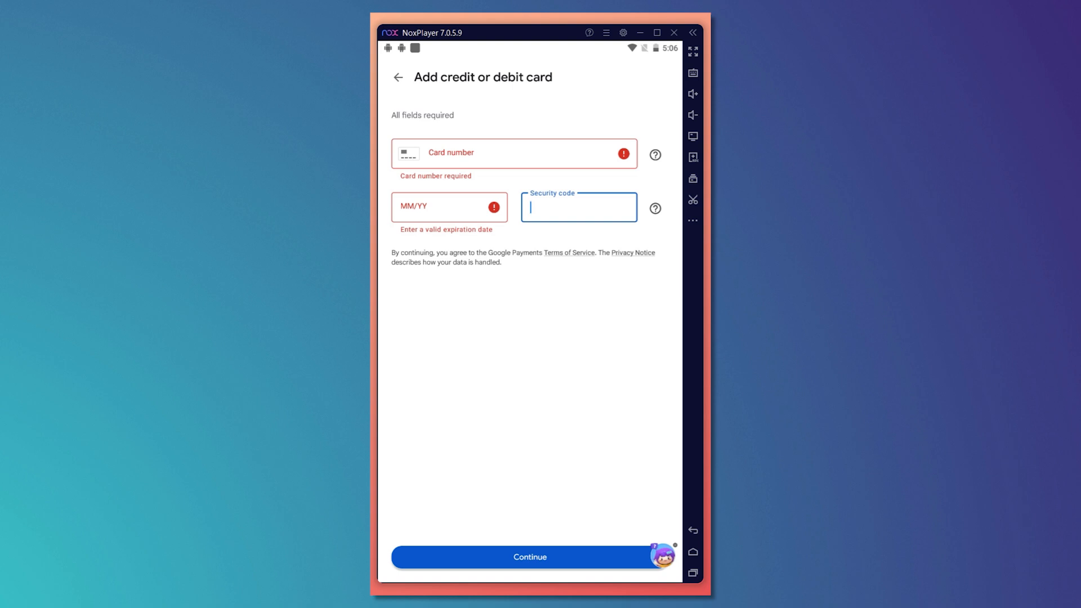
pyautogui.moveTo(553, 343)
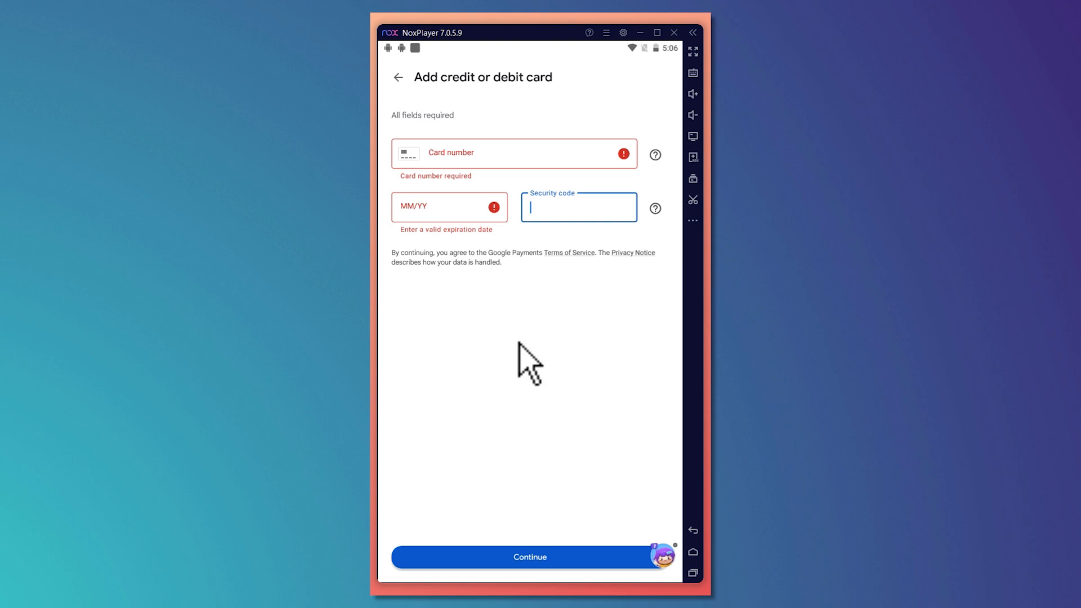
pyautogui.moveTo(584, 358)
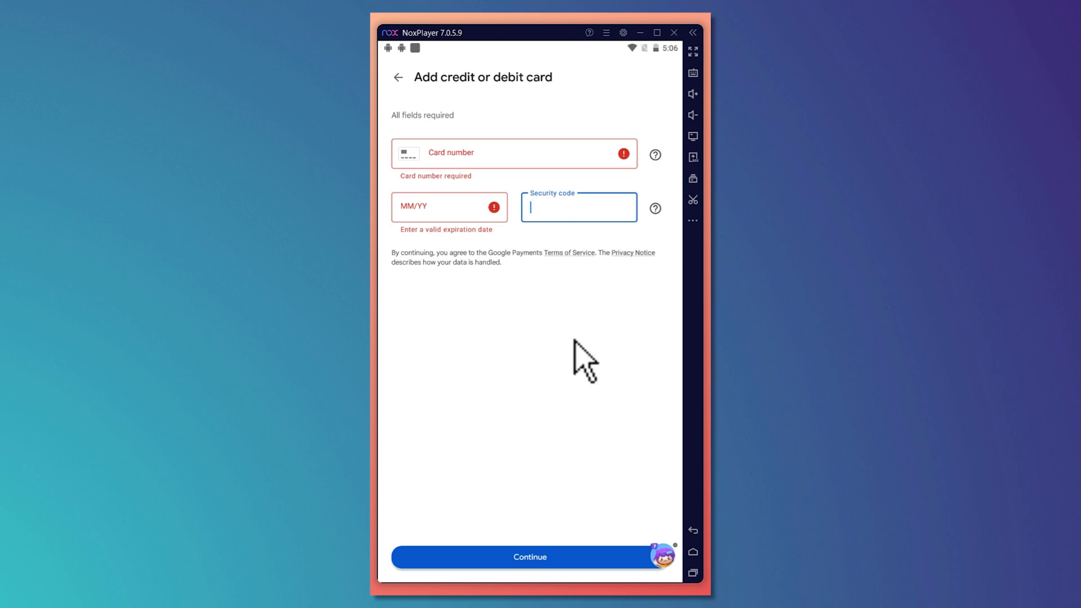
pyautogui.moveTo(583, 373)
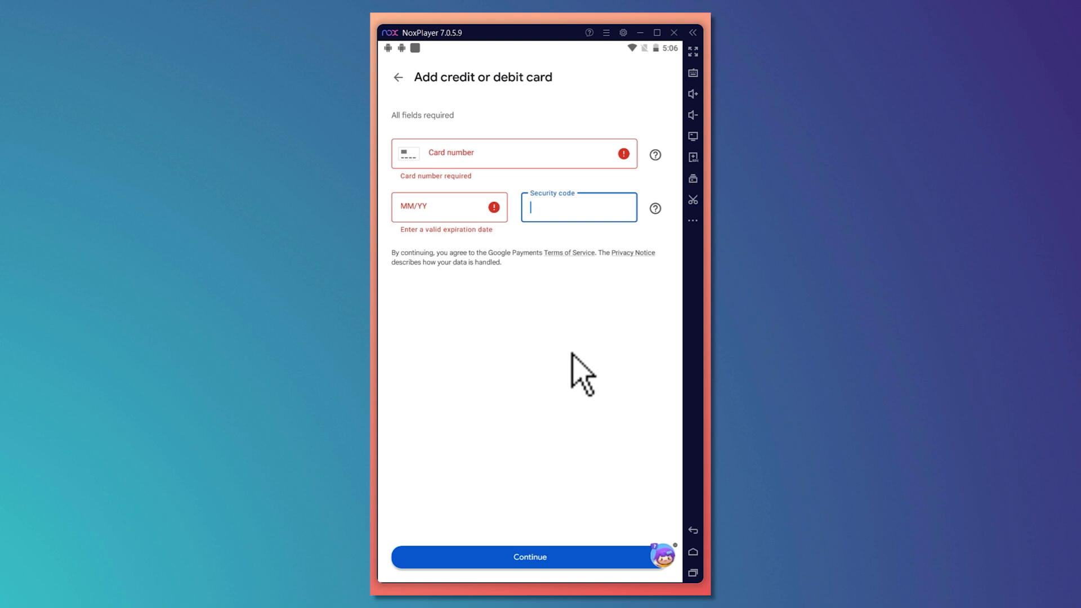
pyautogui.moveTo(564, 565)
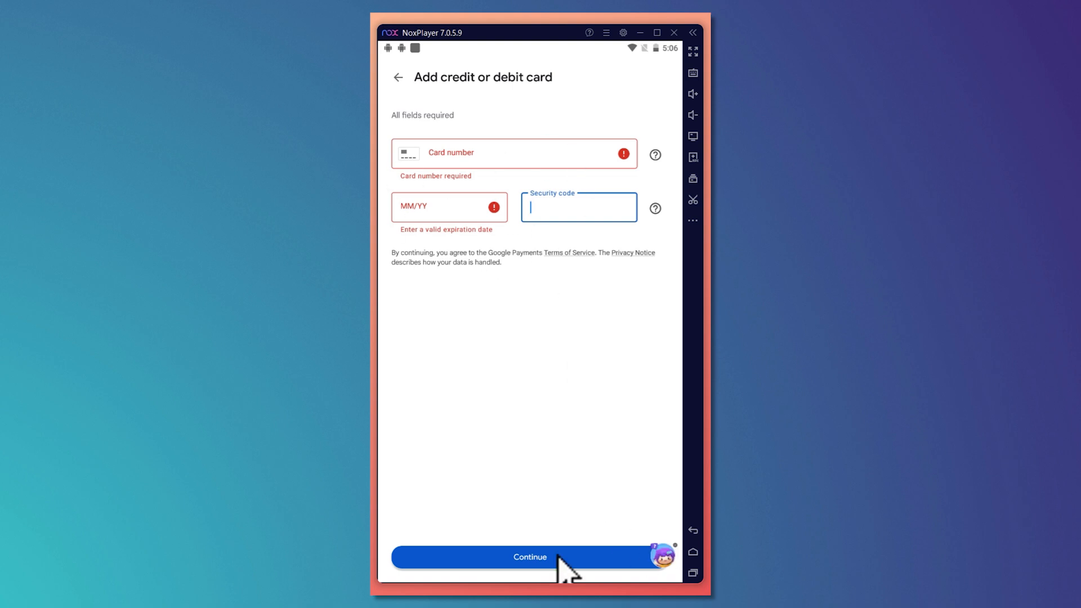
pyautogui.moveTo(450, 204)
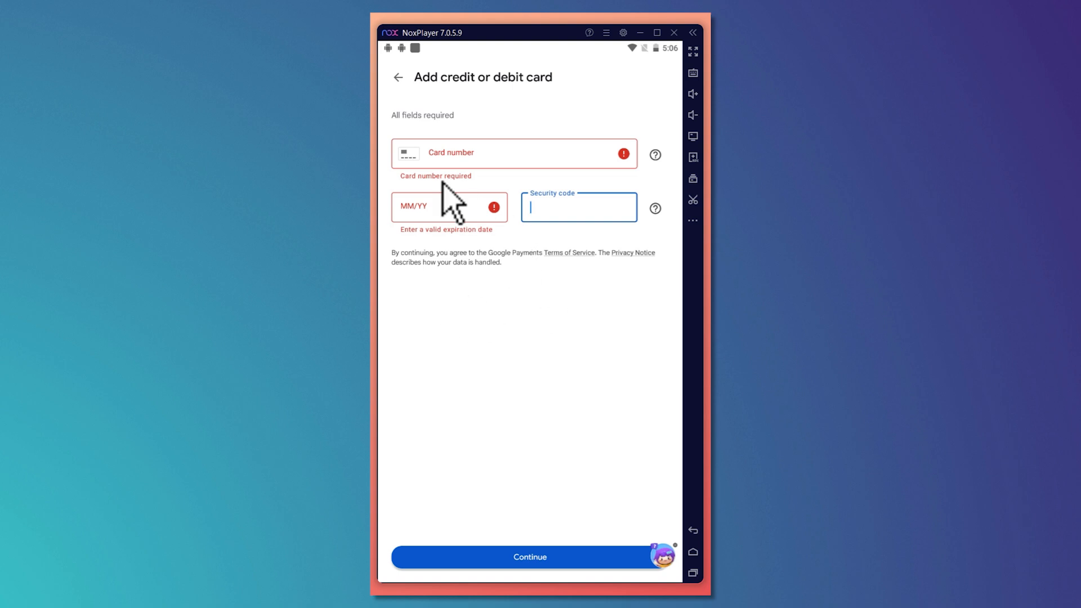
pyautogui.moveTo(402, 93)
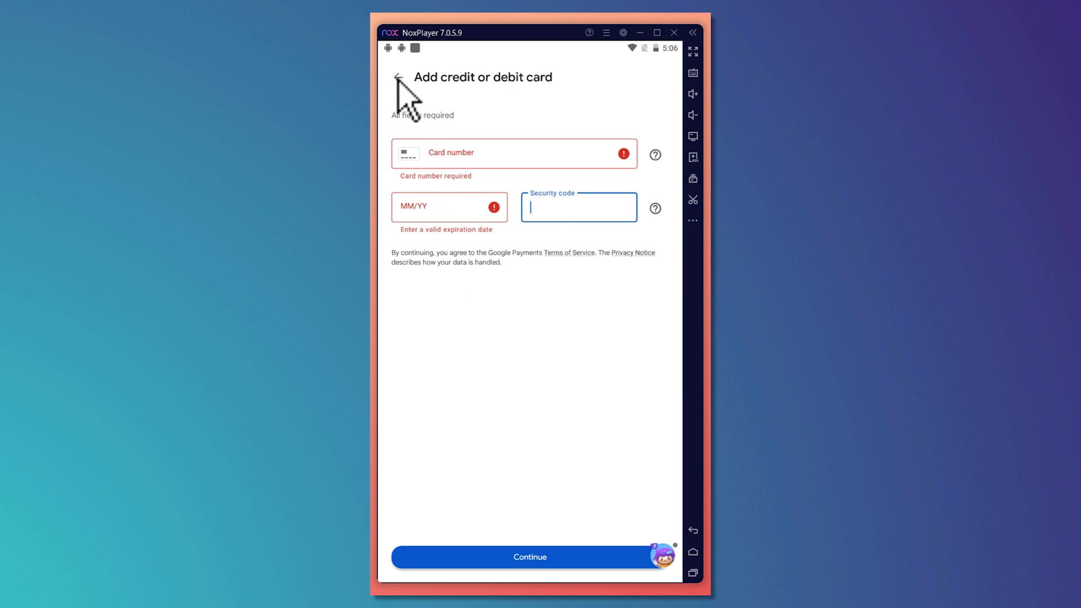
# Step: Leave the empty card form unsaved and return to the Payment methods page
pyautogui.click(393, 77)
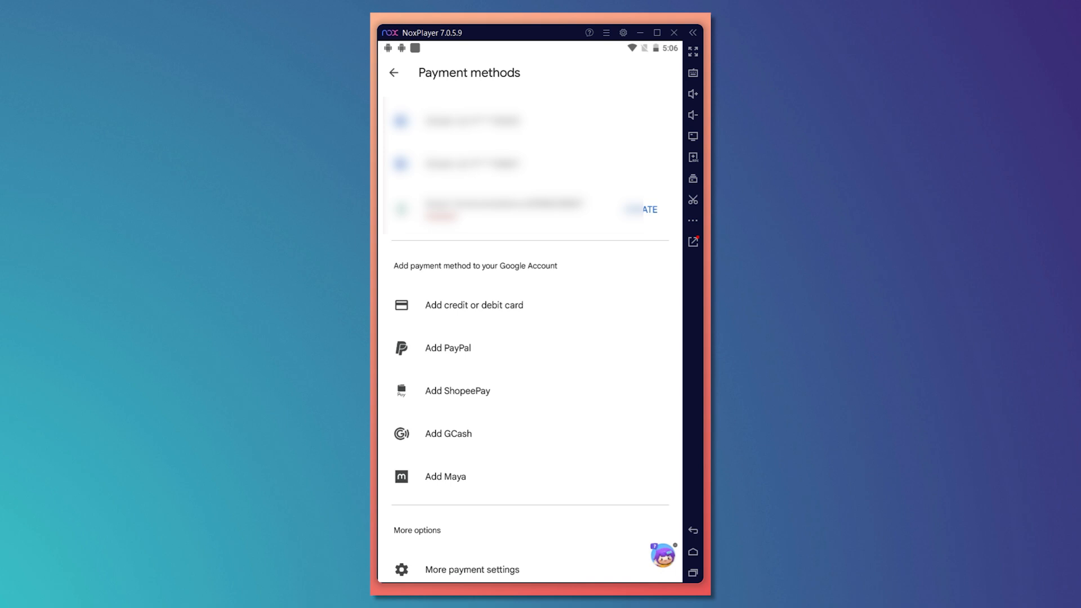
pyautogui.moveTo(504, 271)
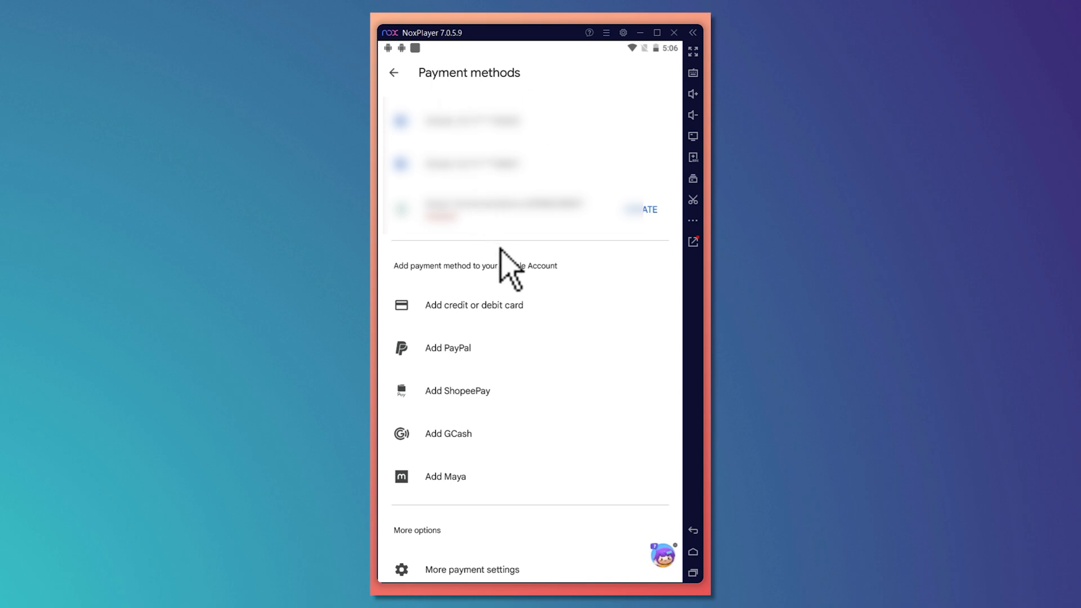
pyautogui.moveTo(510, 276)
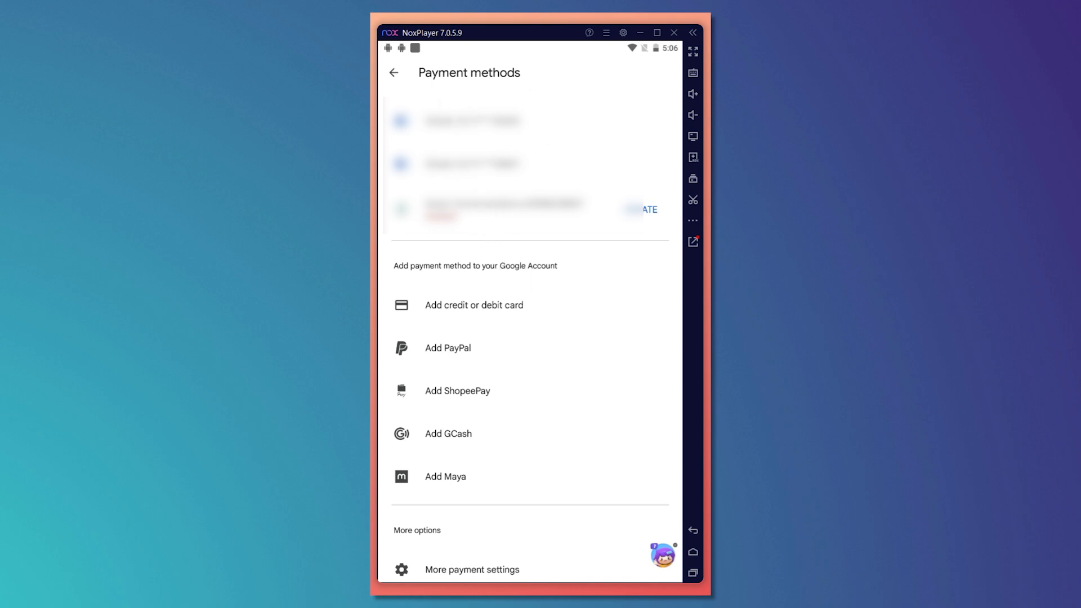